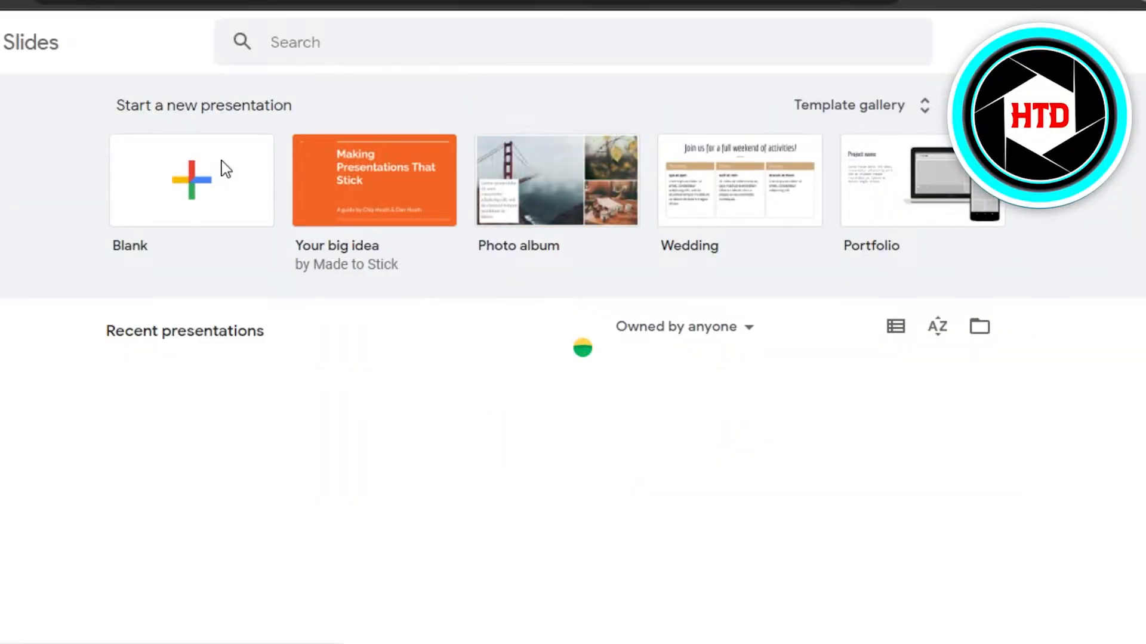
Create a blank presentation and select its empty title placeholder.
left_click(191, 180)
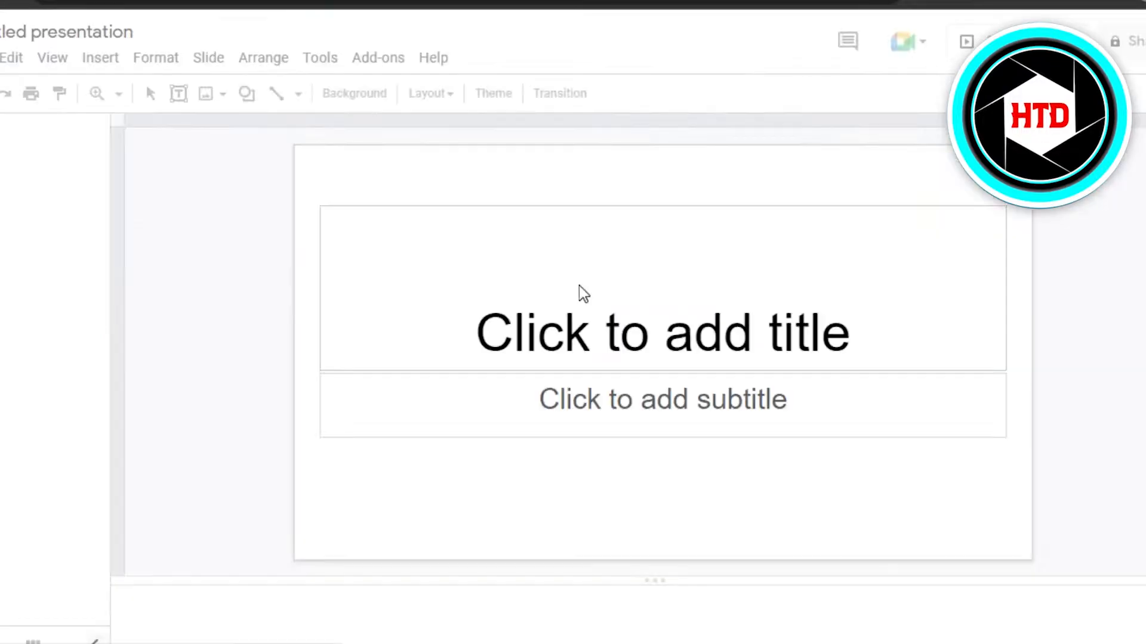
left_click(493, 93)
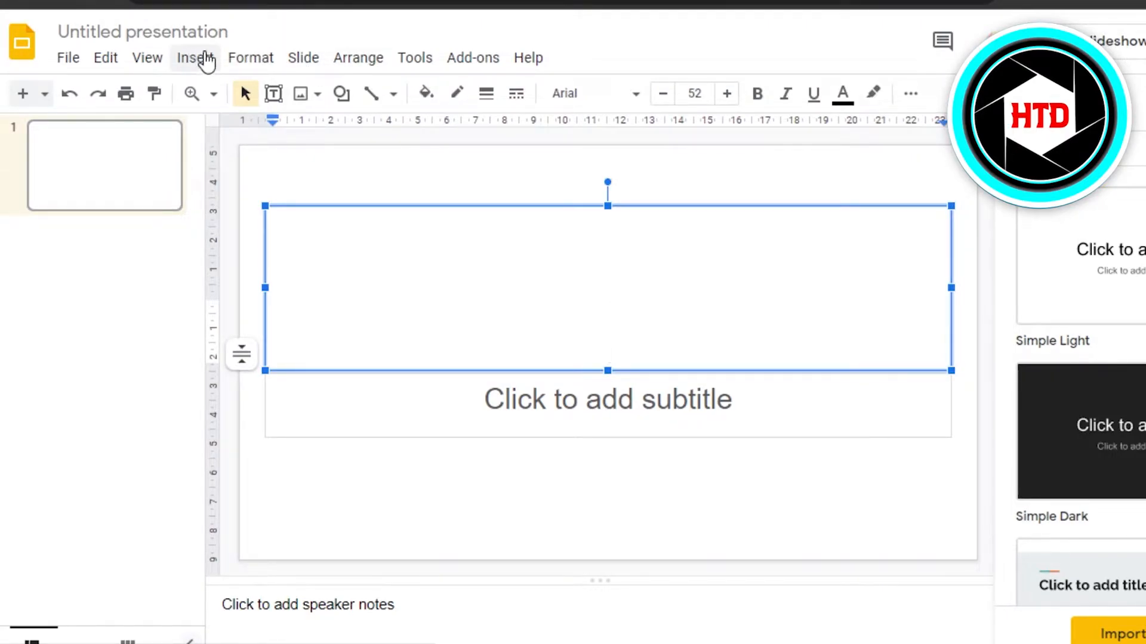
Upload the pink cloud image and the dress photo onto the slide from the computer.
left_click(195, 57)
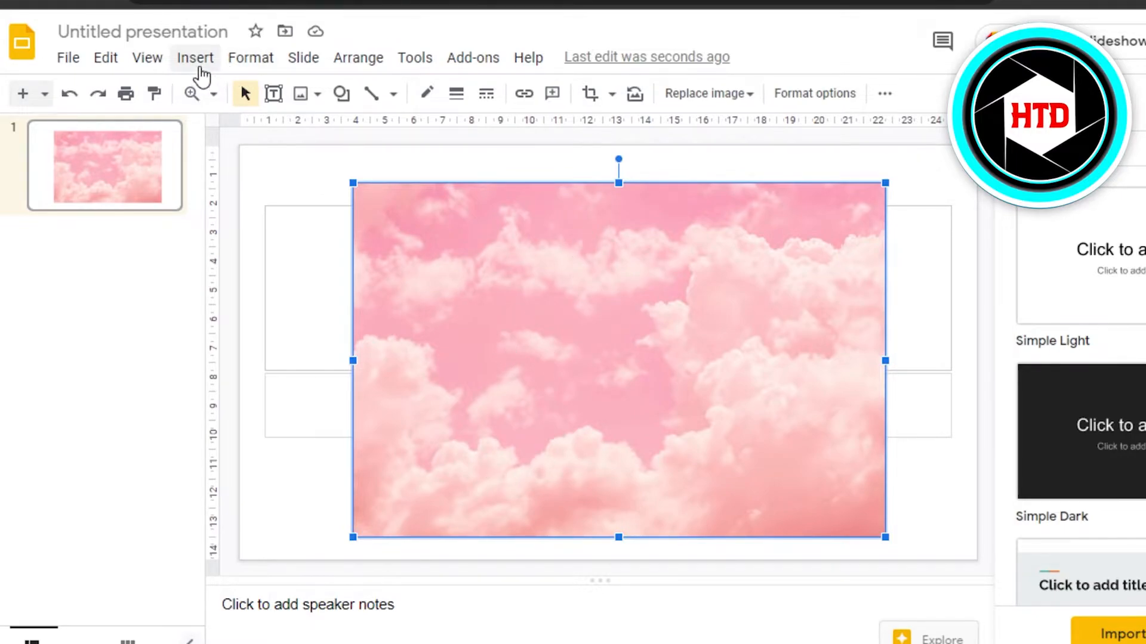
left_click(195, 58)
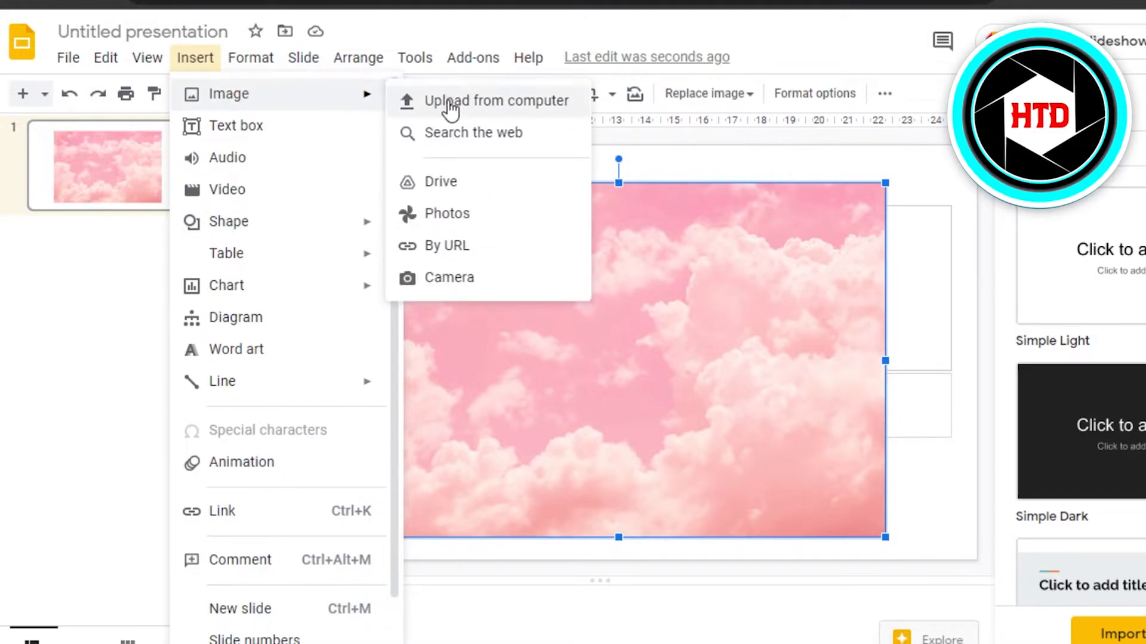
left_click(498, 100)
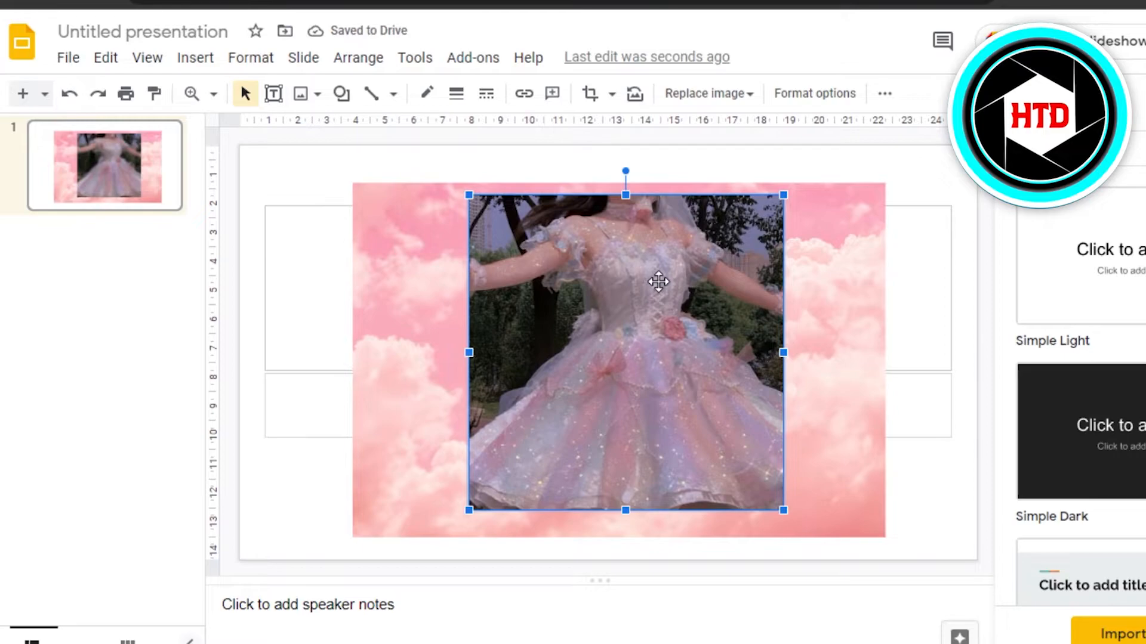
Open Format options for the dress photo and expand its Adjustments section.
right_click(658, 283)
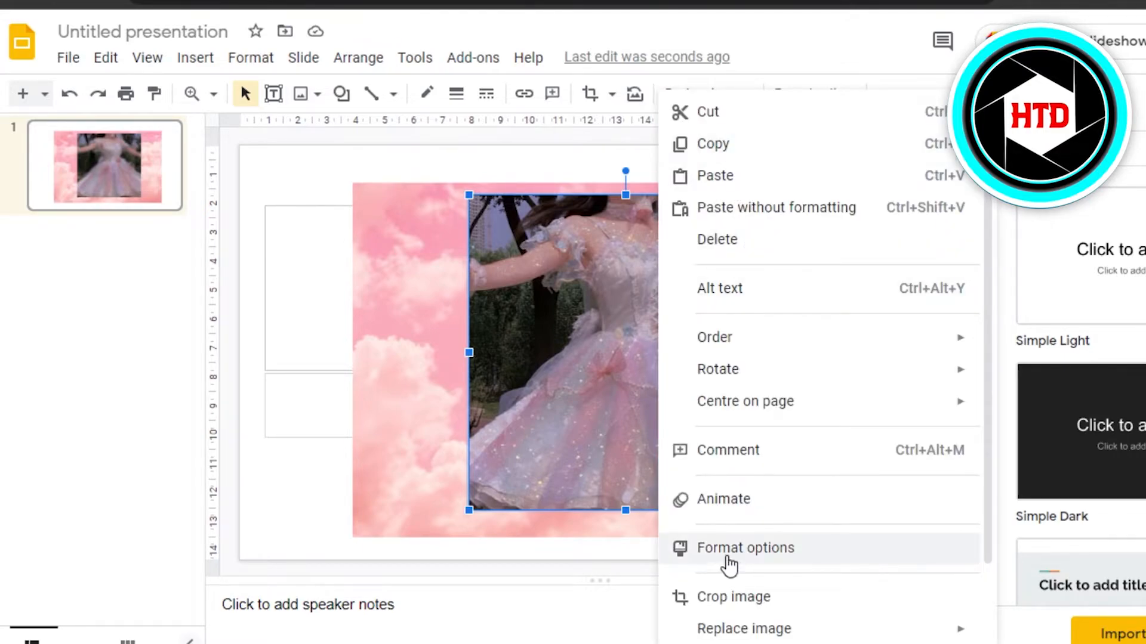
left_click(745, 548)
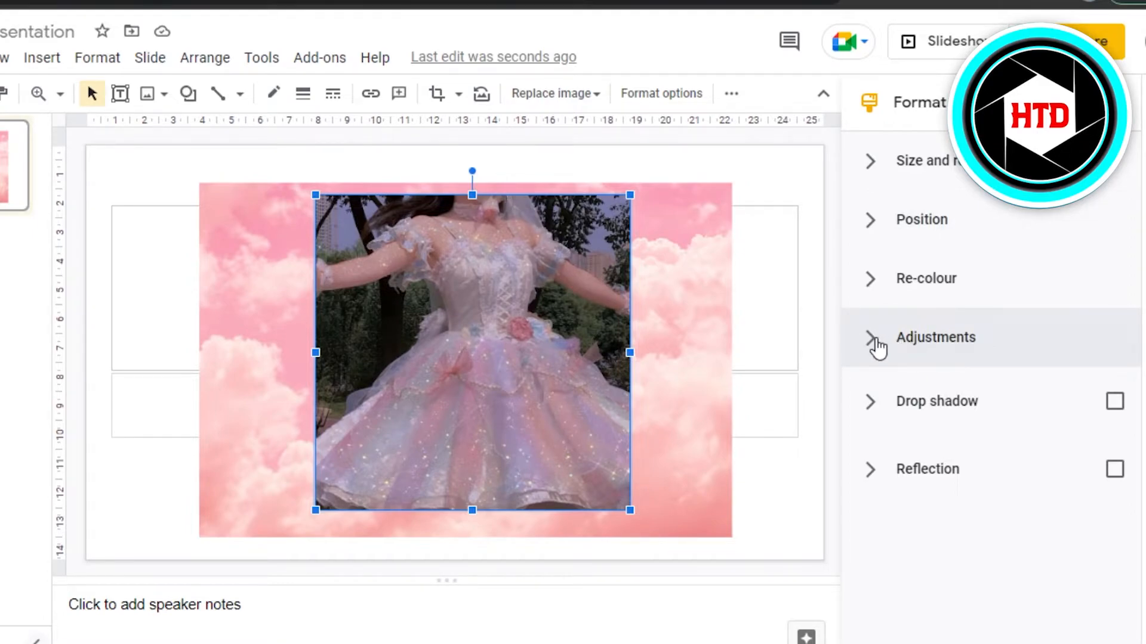
left_click(935, 337)
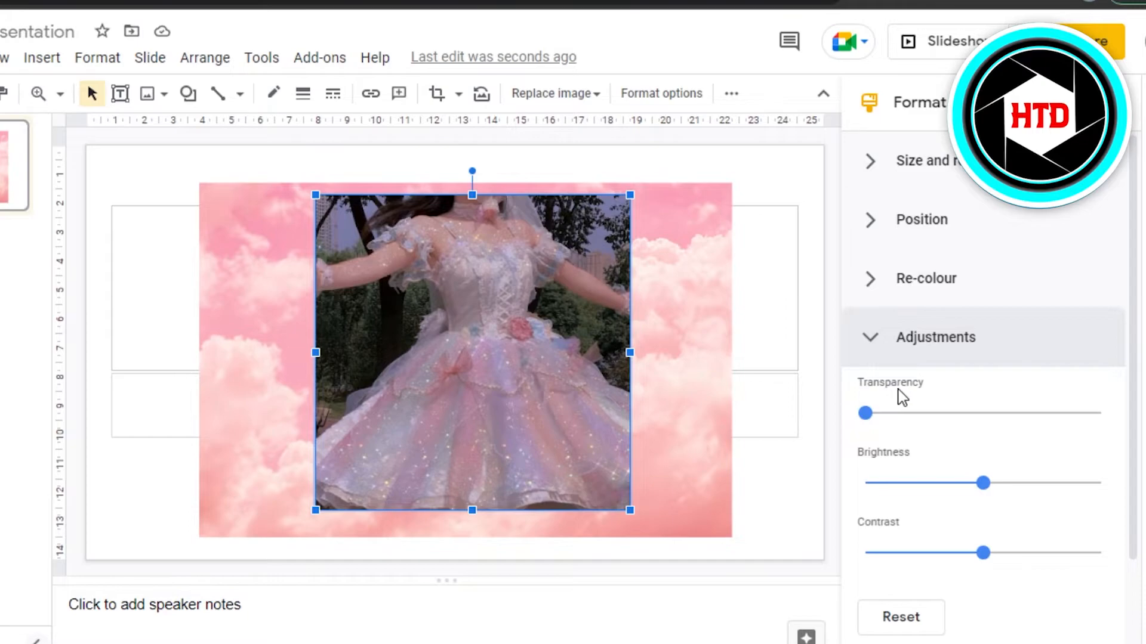
Drag the dress photo's Transparency slider up to about 60%.
left_click_drag(865, 413, 906, 413)
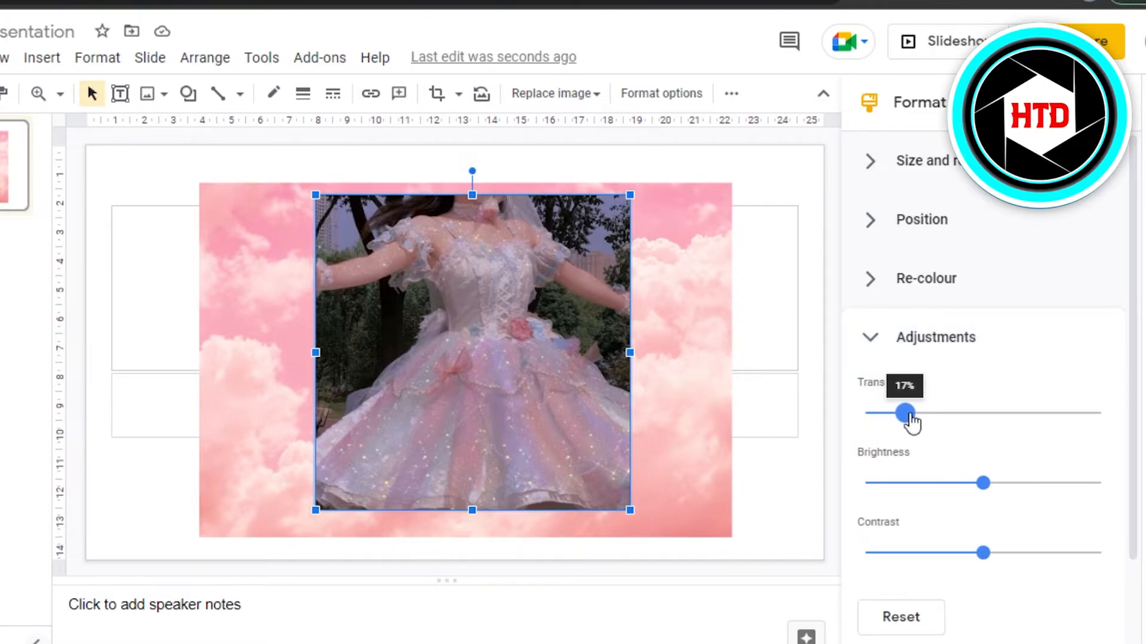
left_click_drag(906, 413, 1011, 412)
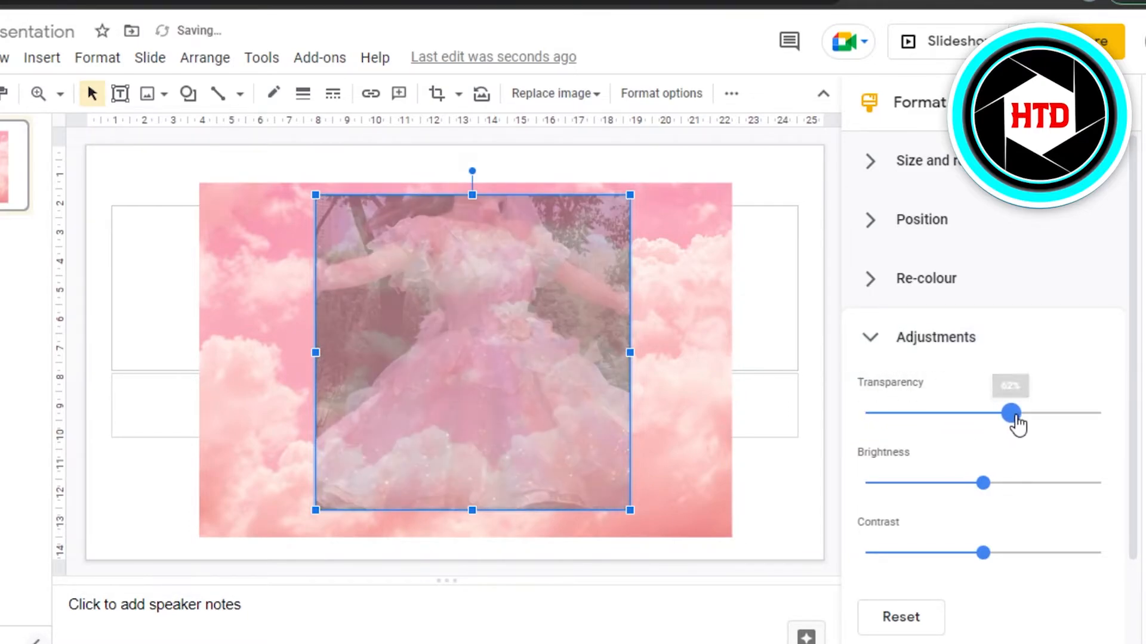
left_click_drag(1011, 413, 1010, 413)
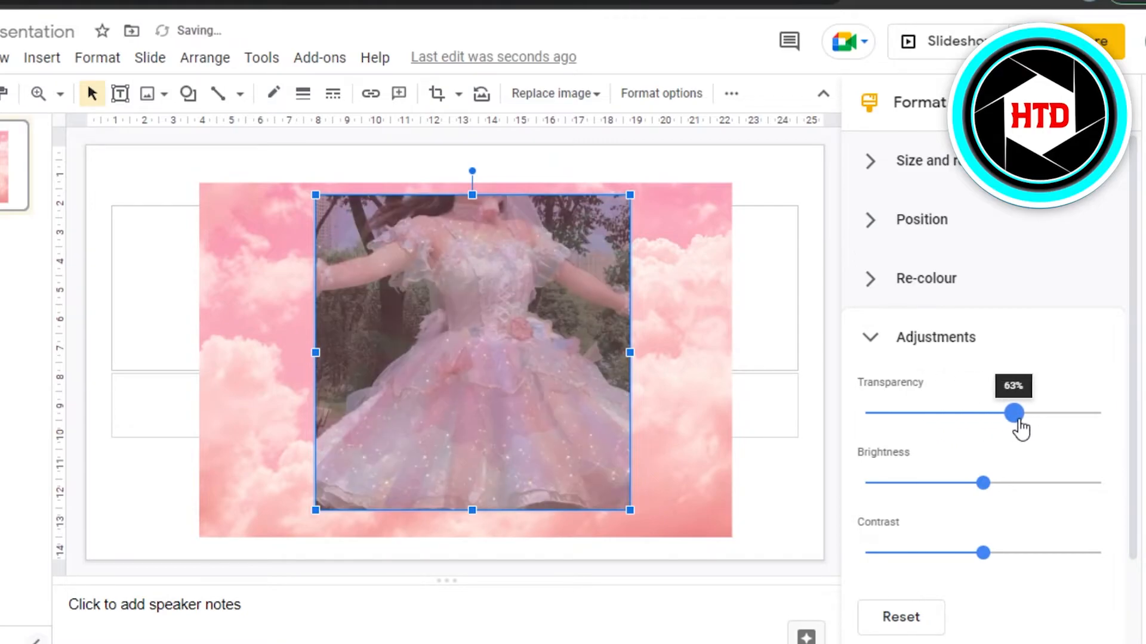
left_click_drag(1010, 413, 1002, 413)
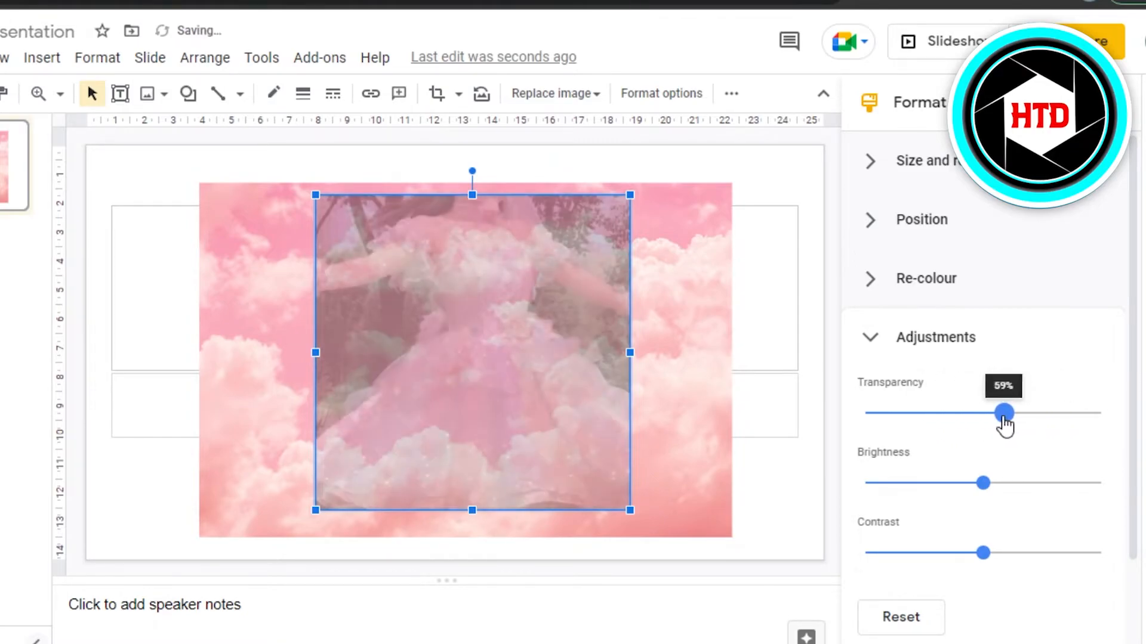
Lower the photo's transparency to 14%, then raise it to about half.
left_click_drag(1003, 413, 898, 413)
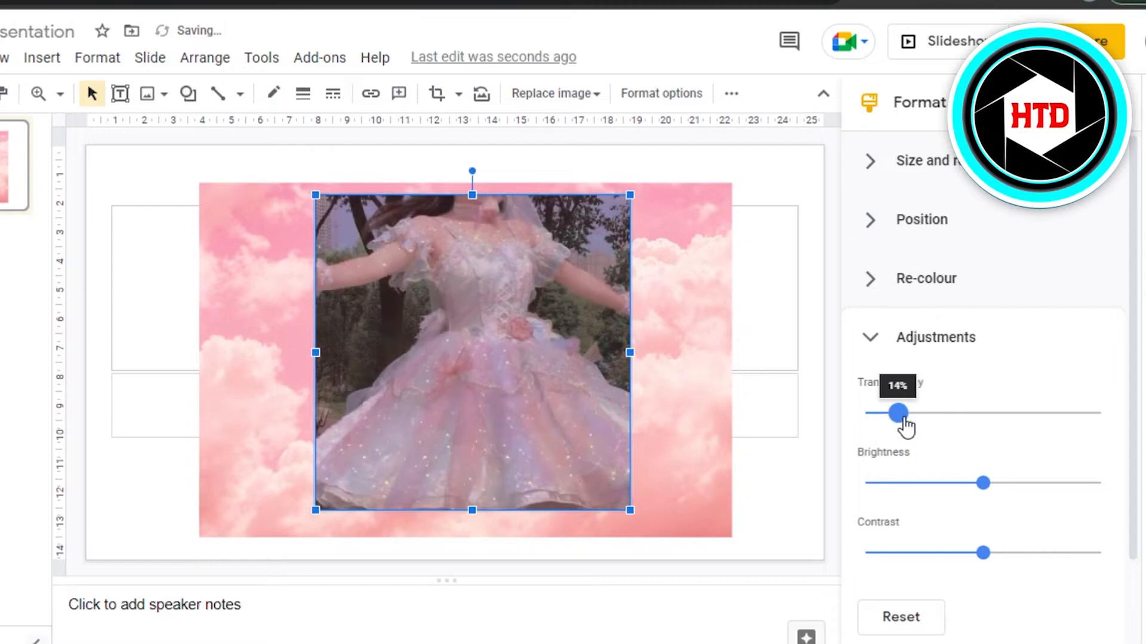
left_click_drag(897, 413, 949, 413)
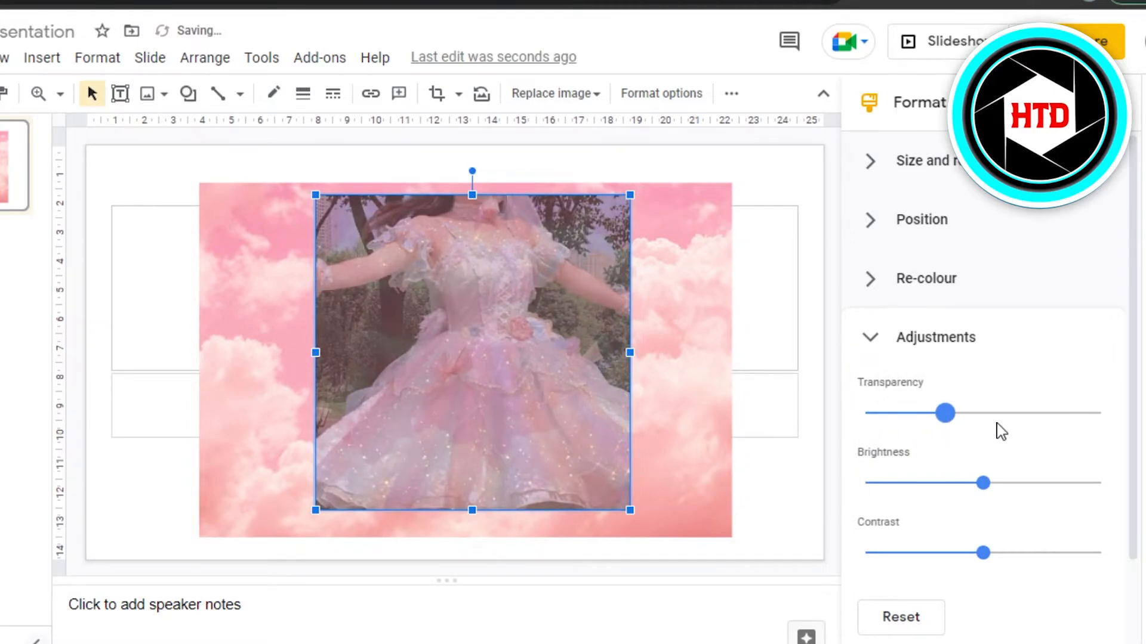
left_click_drag(947, 413, 979, 413)
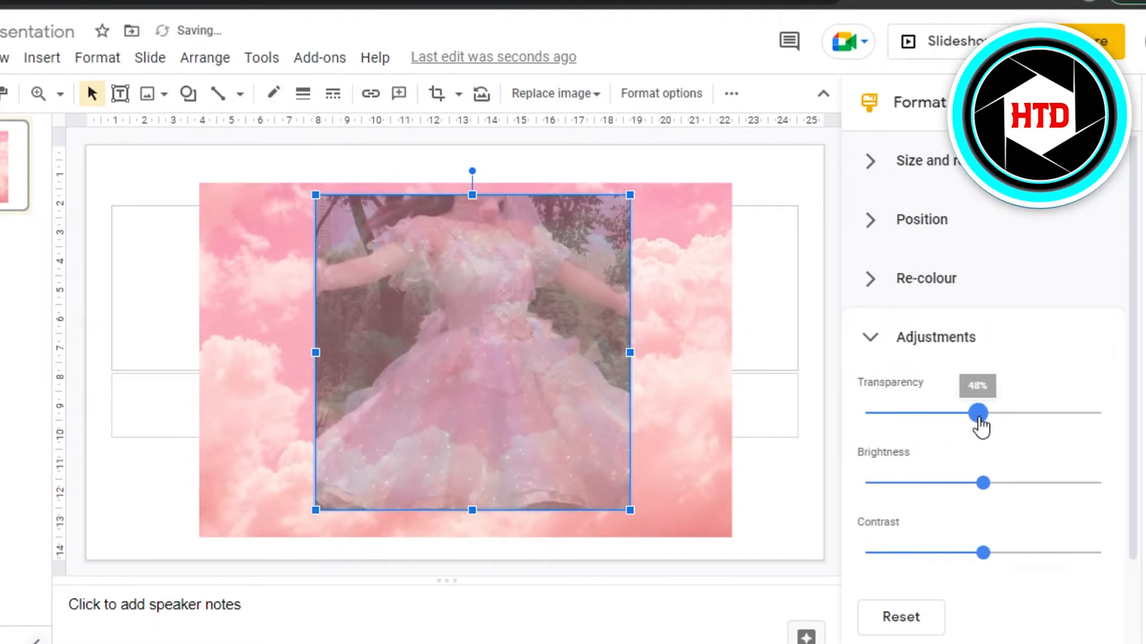
left_click_drag(979, 412, 988, 412)
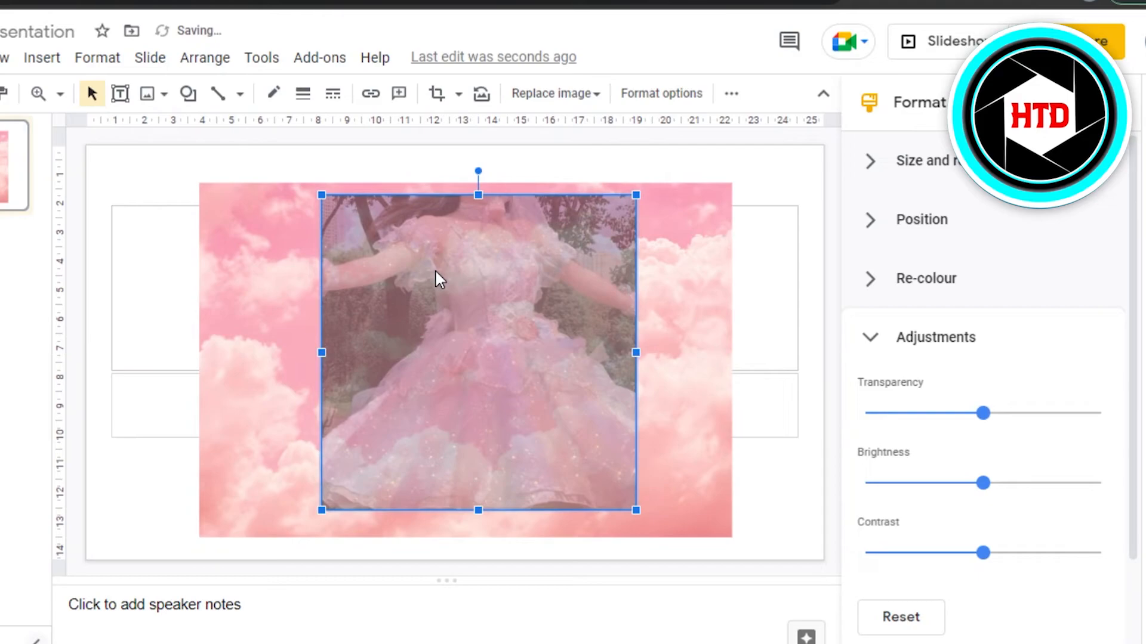
Try dress photo transparencies of 34%, 0% and 43%, settling at about 26%.
left_click_drag(987, 413, 946, 413)
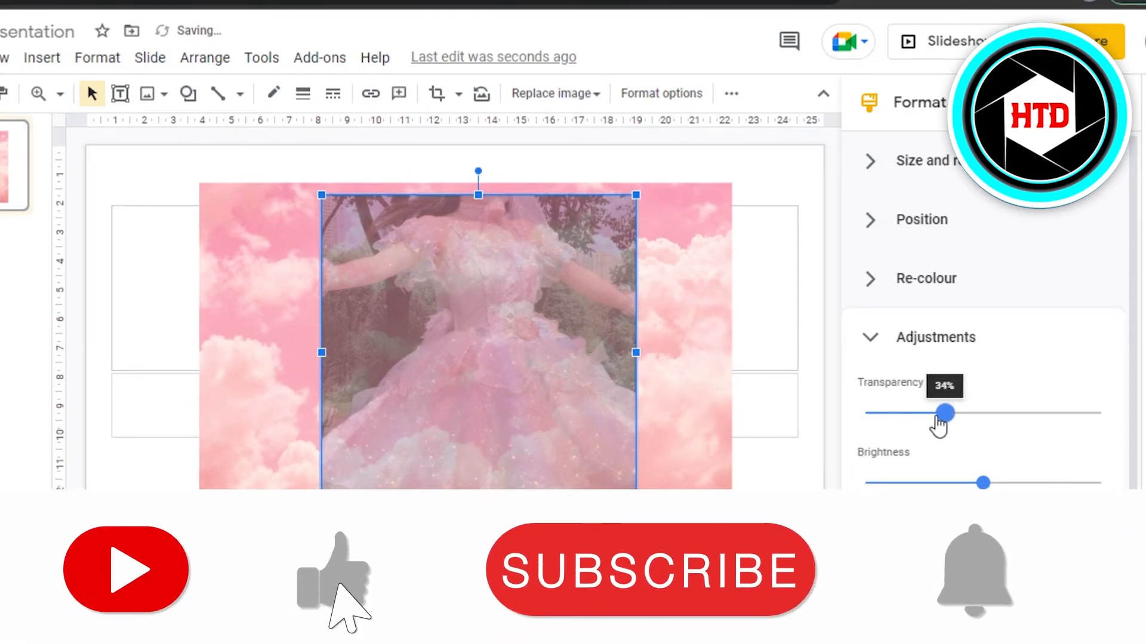
left_click_drag(948, 413, 864, 413)
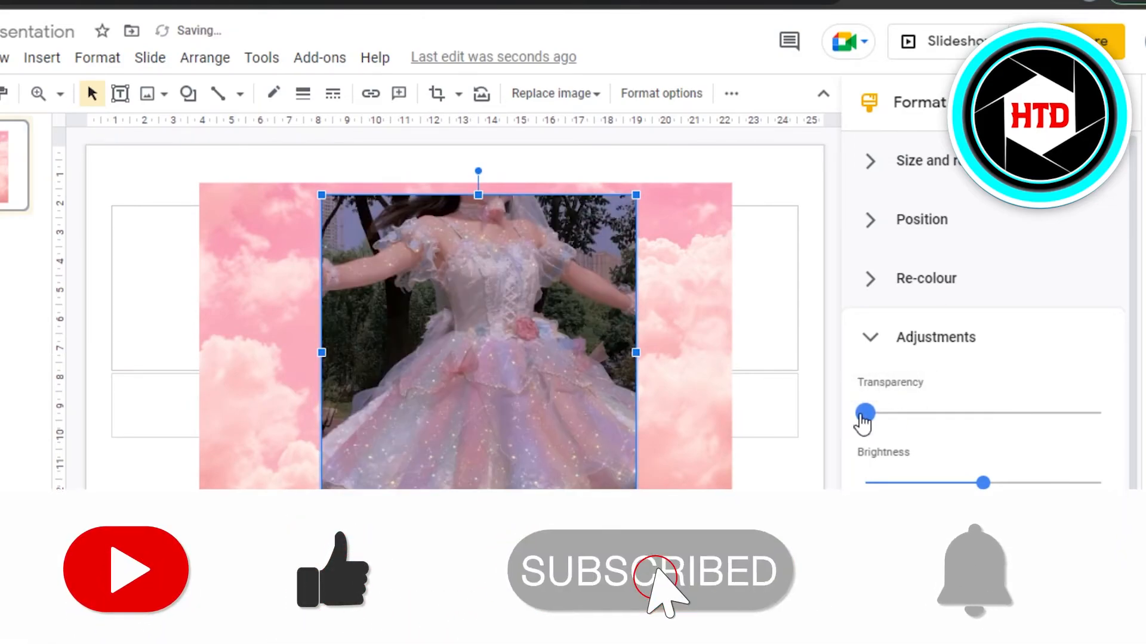
left_click_drag(865, 413, 967, 413)
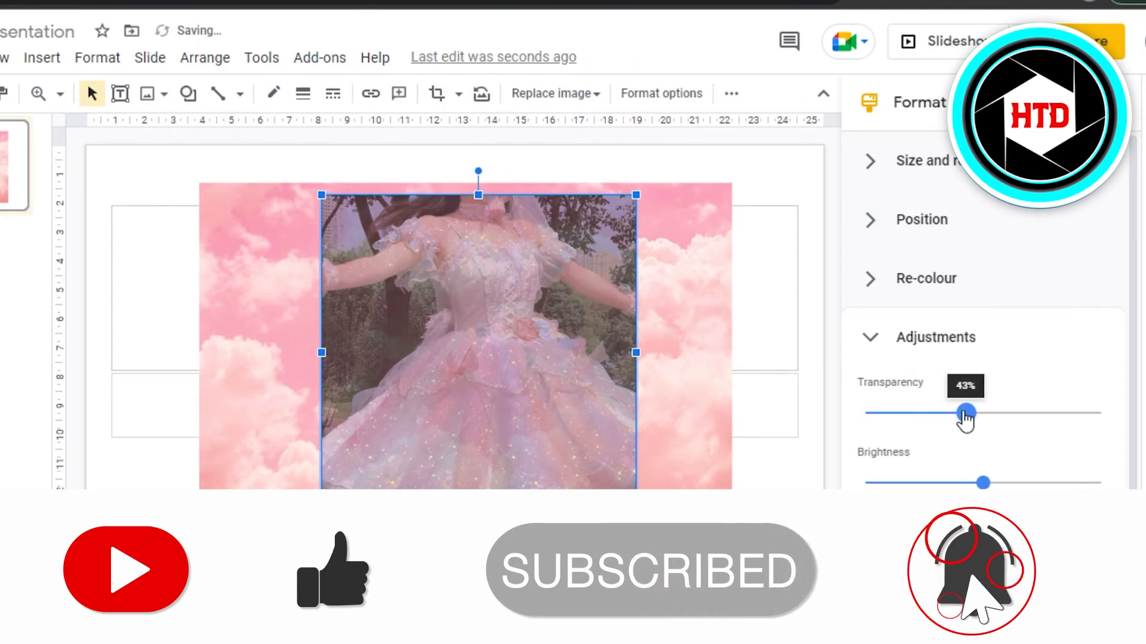
left_click_drag(966, 413, 925, 413)
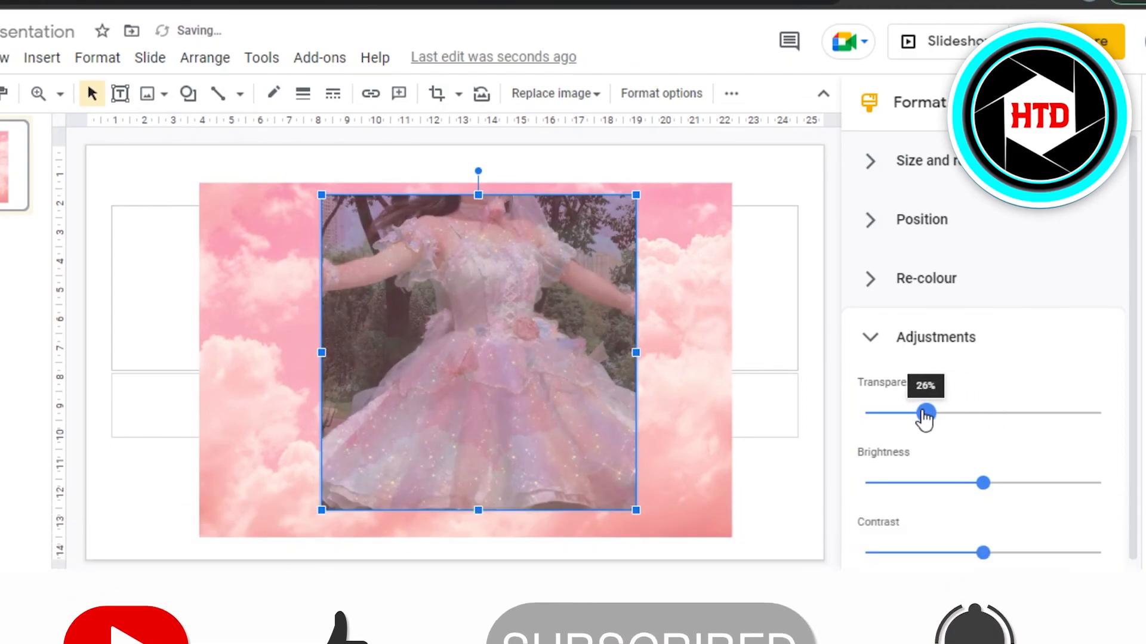